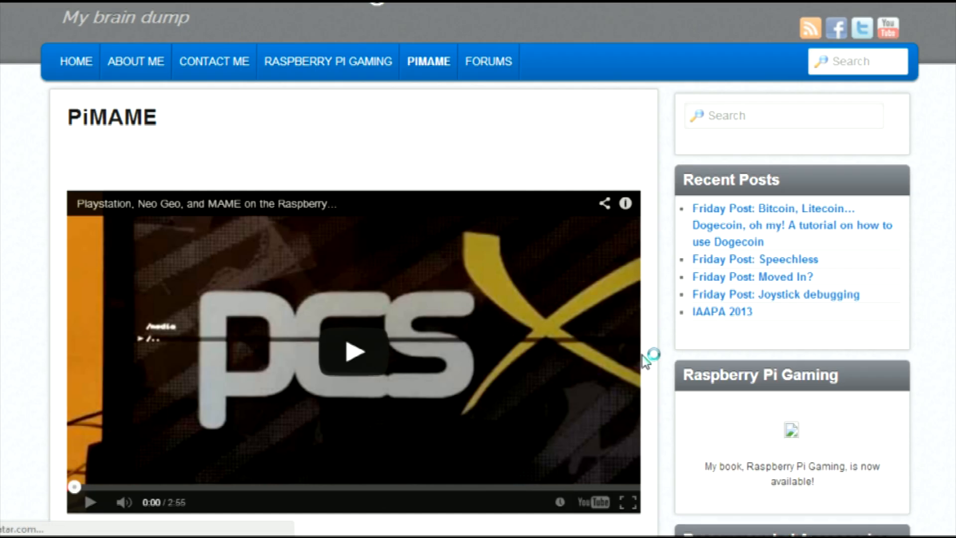
Step: Scroll the PiMAME page and start downloading PiMAME 0.7.10
{"action": "scroll", "scroll_direction": "down", "scroll_amount": 3}
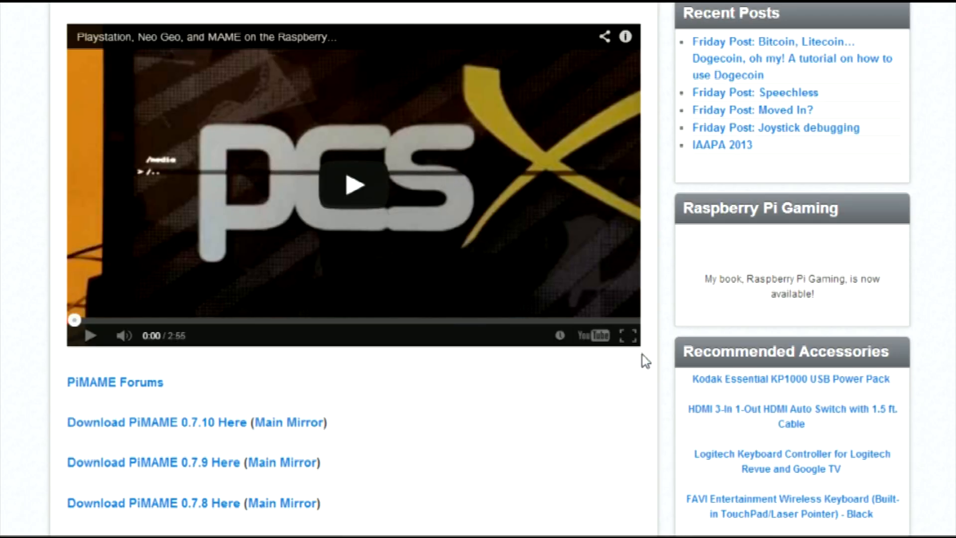
{"action": "scroll", "scroll_direction": "down", "scroll_amount": 3}
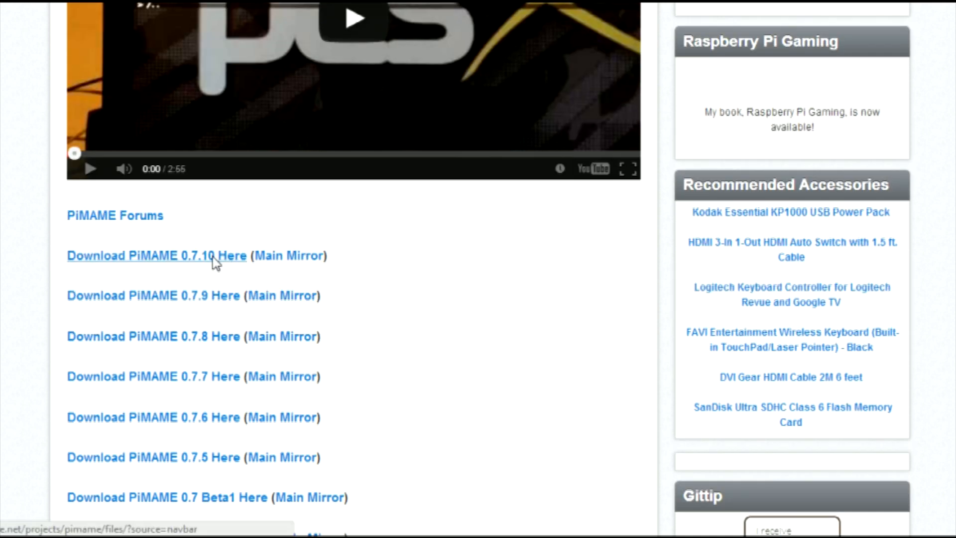
{"action": "left_click", "coordinate": [156, 255]}
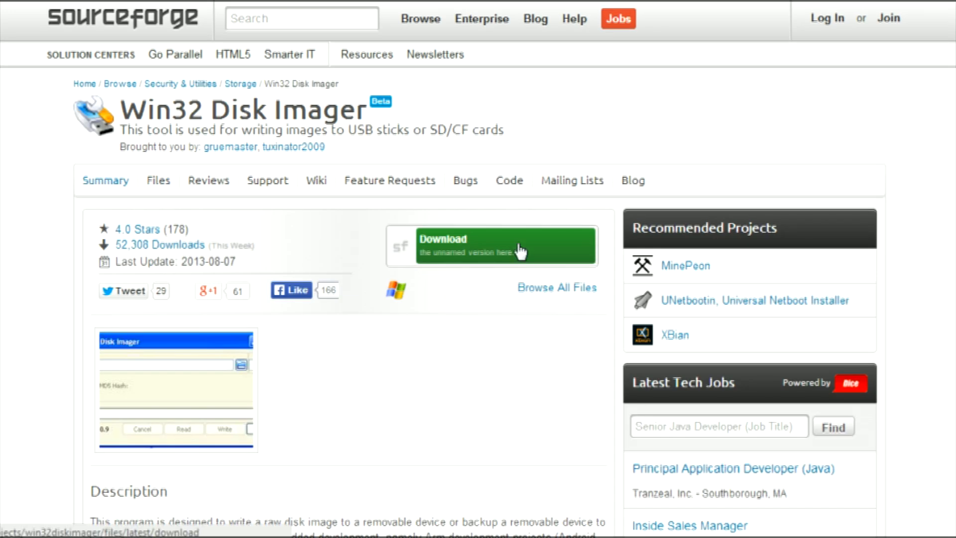
{"action": "mouse_move", "coordinate": [541, 341]}
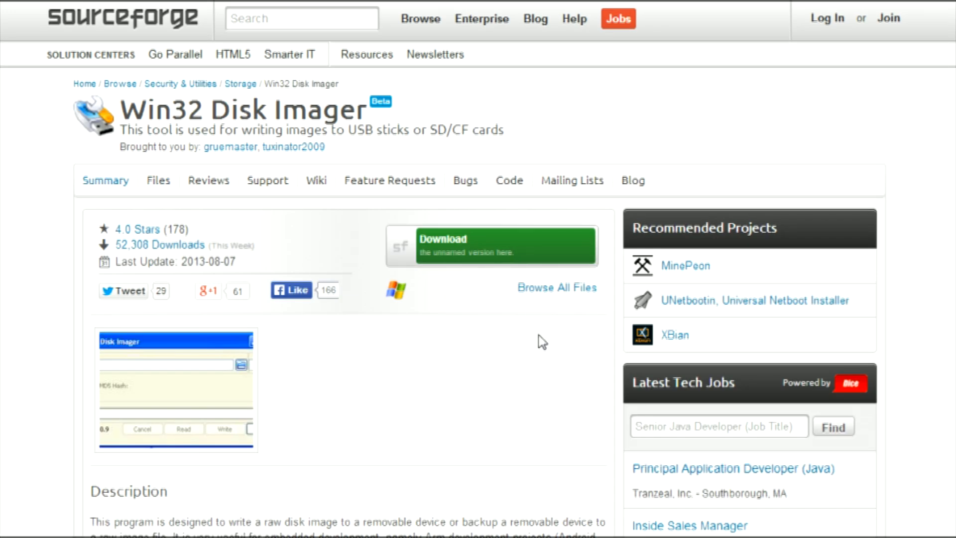
{"action": "mouse_move", "coordinate": [519, 249]}
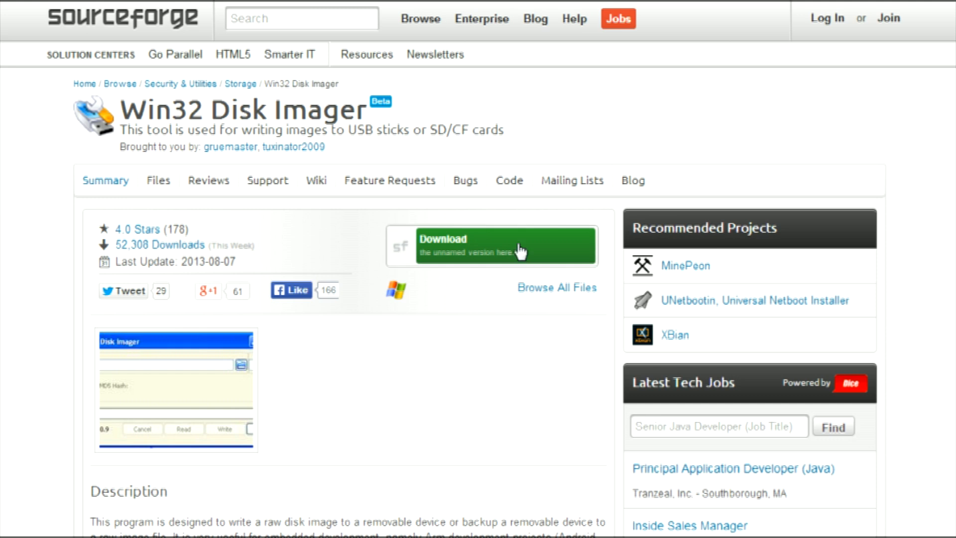
Step: Download Win32 Disk Imager from its SourceForge project page
{"action": "left_click", "coordinate": [491, 245]}
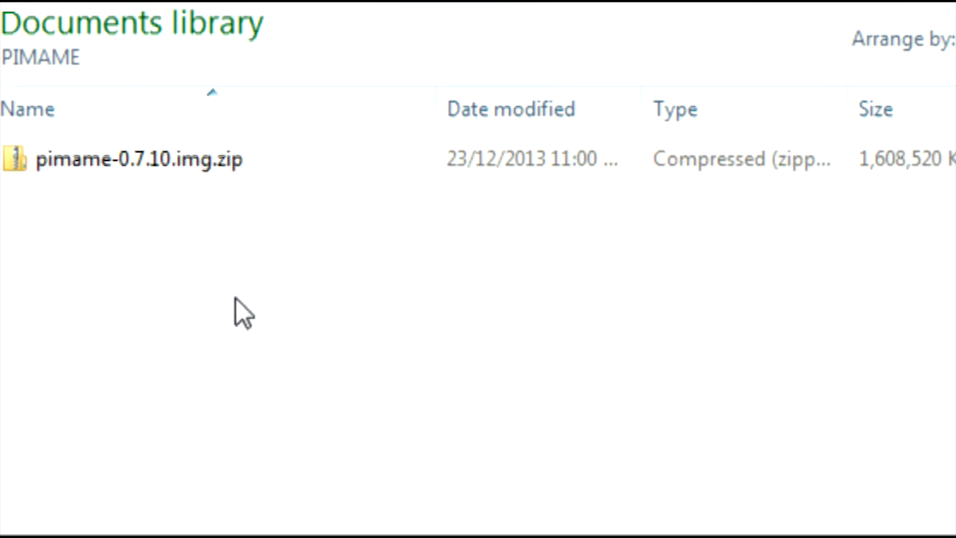
Step: Extract the PiMAME zip archive into its own folder
{"action": "left_click", "coordinate": [141, 159]}
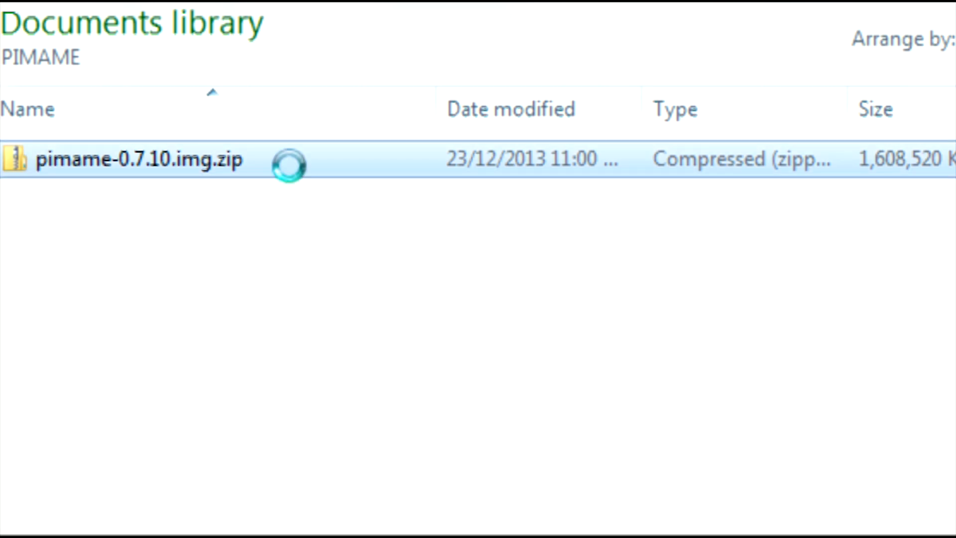
{"action": "right_click", "coordinate": [139, 160]}
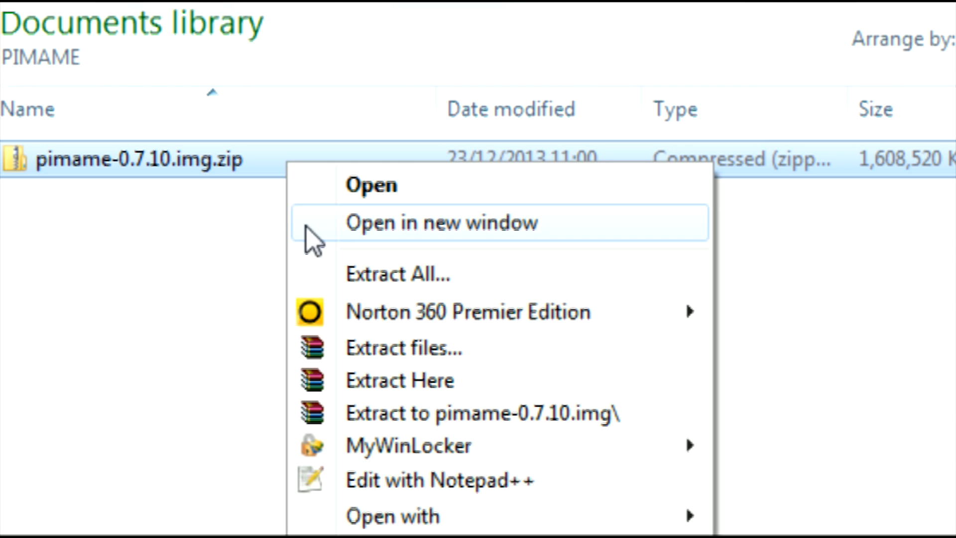
{"action": "left_click", "coordinate": [400, 380]}
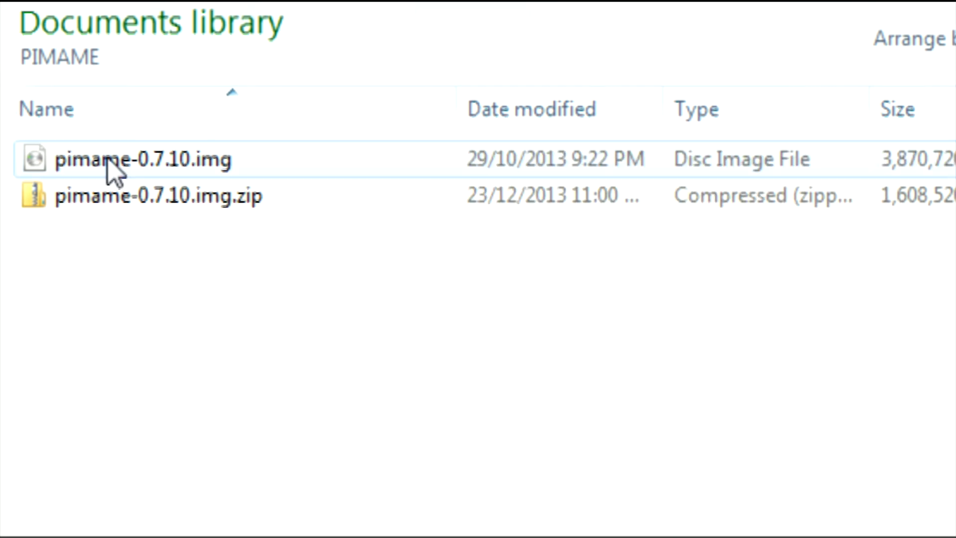
{"action": "mouse_move", "coordinate": [329, 189]}
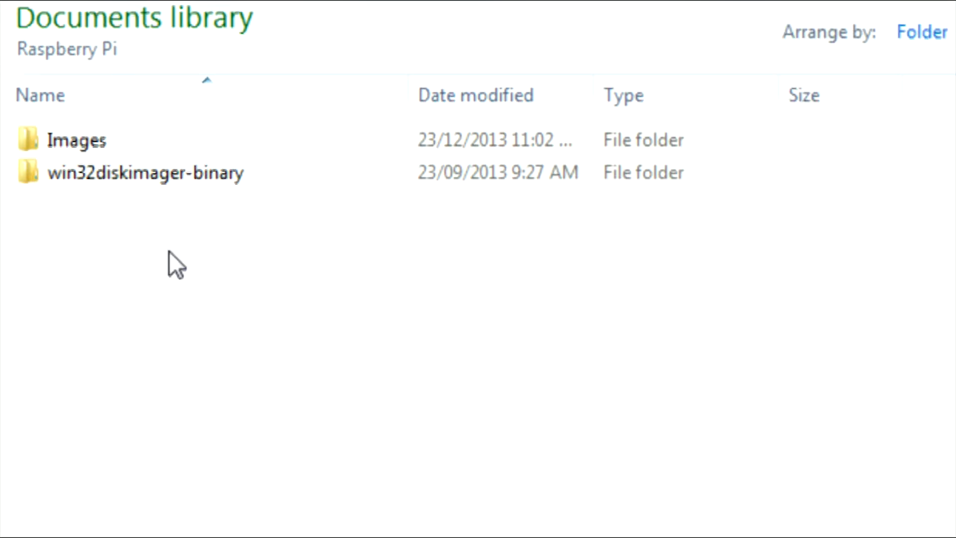
Step: Launch Win32DiskImager.exe from the win32diskimager-binary folder
{"action": "left_click", "coordinate": [145, 172]}
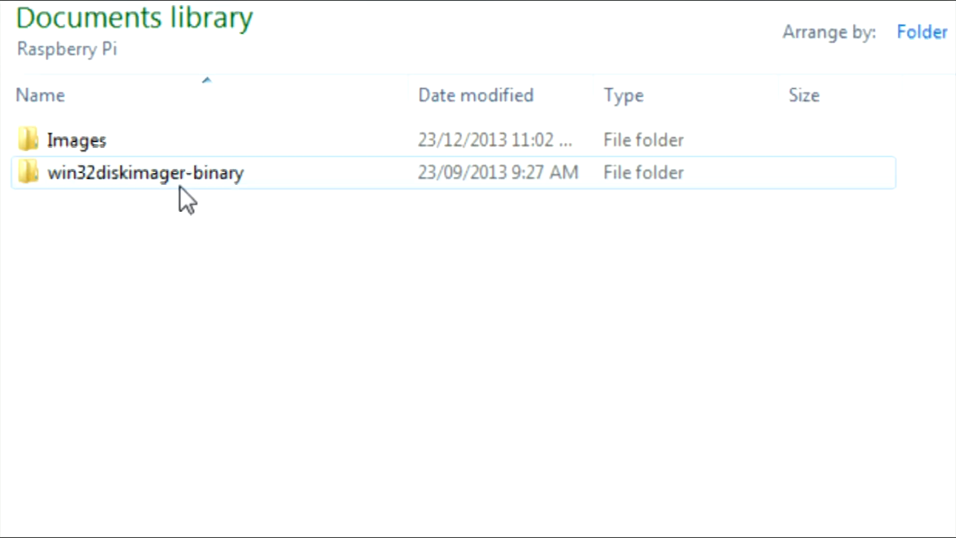
{"action": "double_click", "coordinate": [145, 172]}
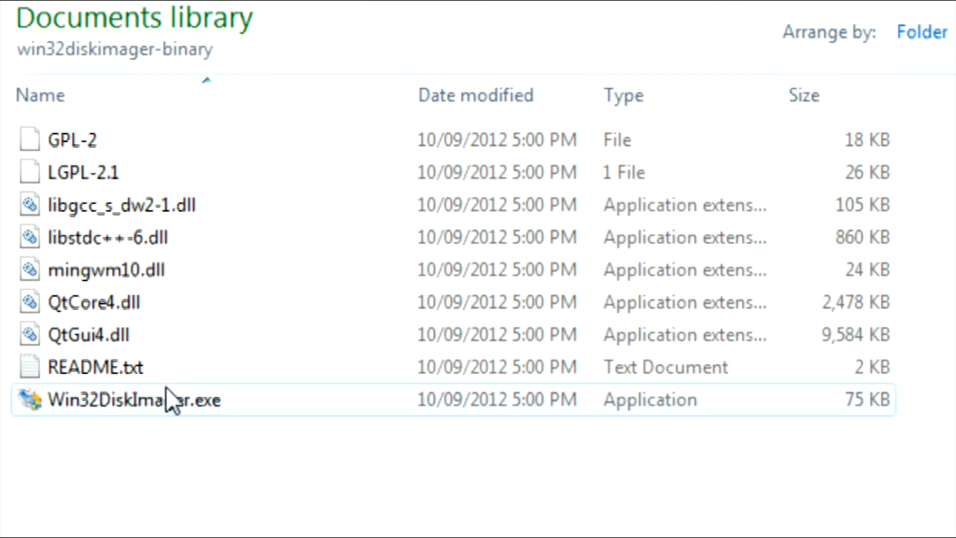
{"action": "double_click", "coordinate": [134, 400]}
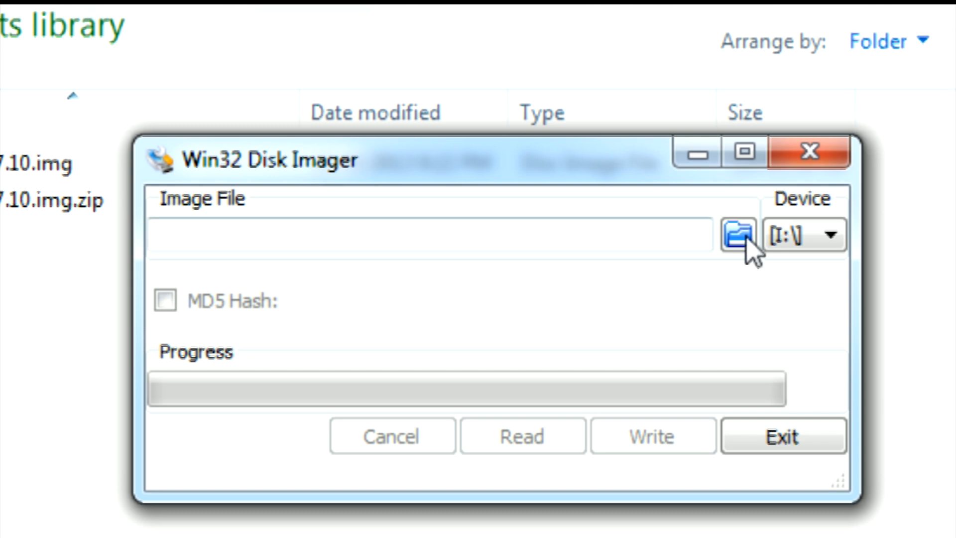
{"action": "mouse_move", "coordinate": [690, 303]}
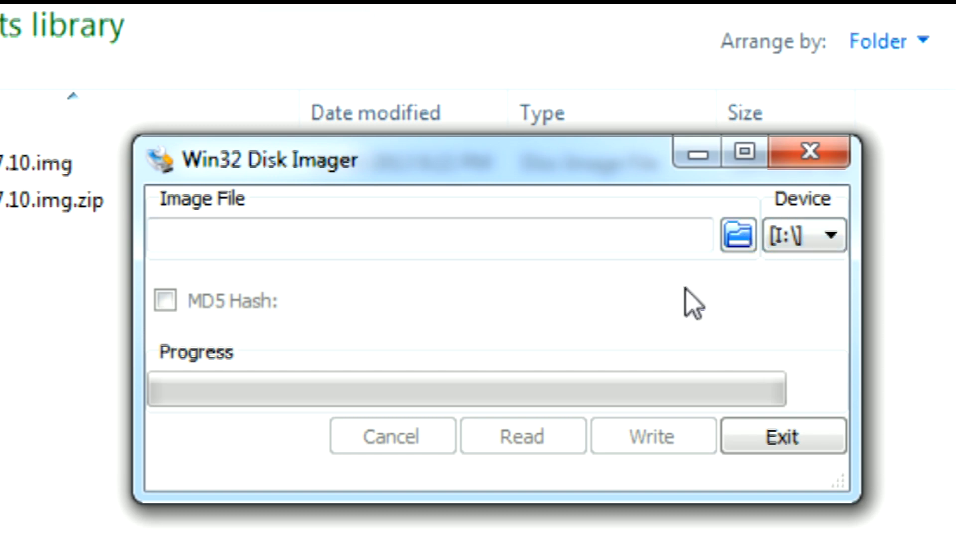
Step: Select pimame-0.7.10.img from the PIMAME folder and write it to the SD card
{"action": "left_click", "coordinate": [737, 234]}
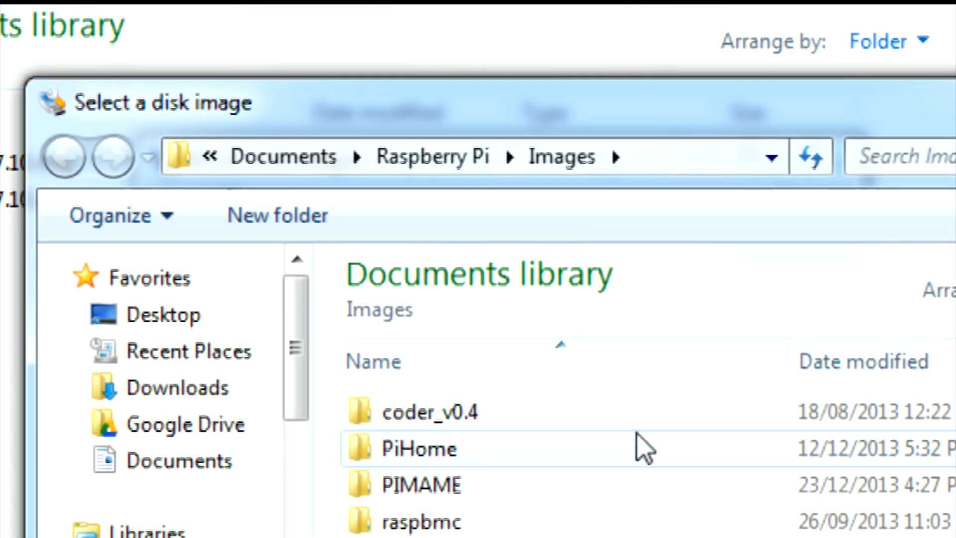
{"action": "double_click", "coordinate": [420, 483]}
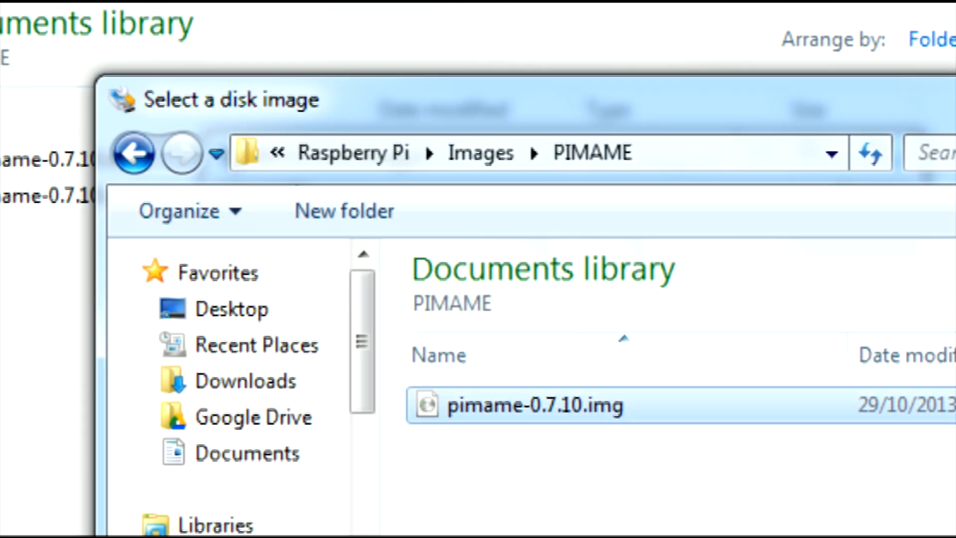
{"action": "double_click", "coordinate": [534, 405]}
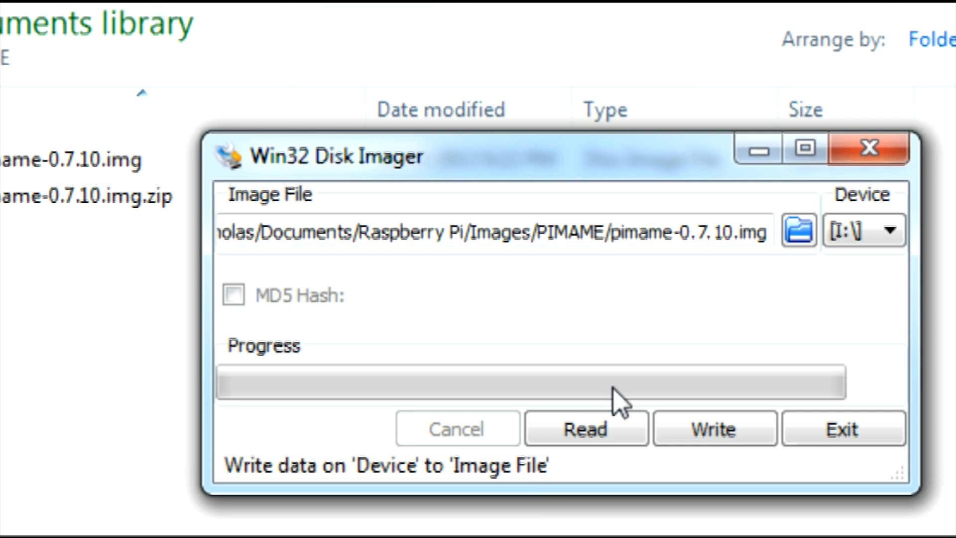
{"action": "left_click", "coordinate": [711, 428]}
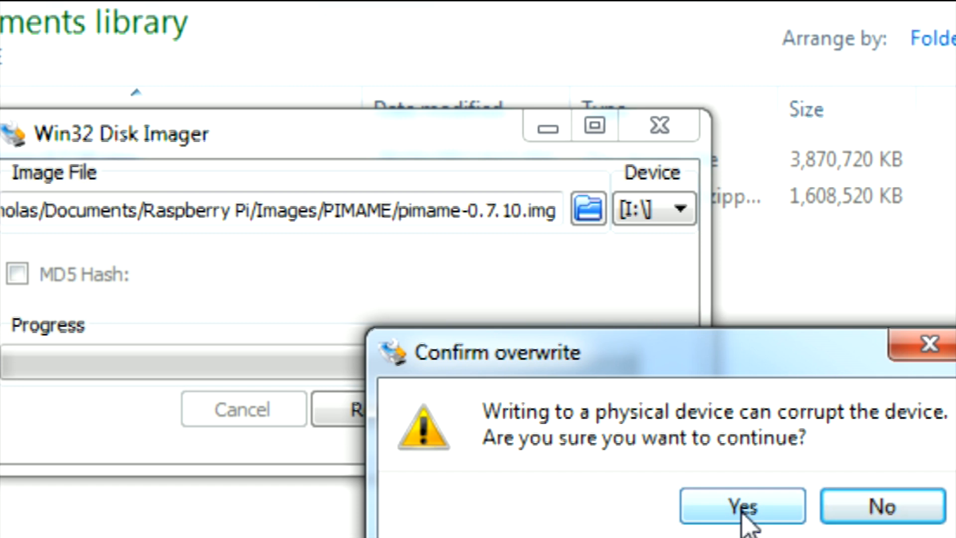
{"action": "left_click", "coordinate": [741, 505]}
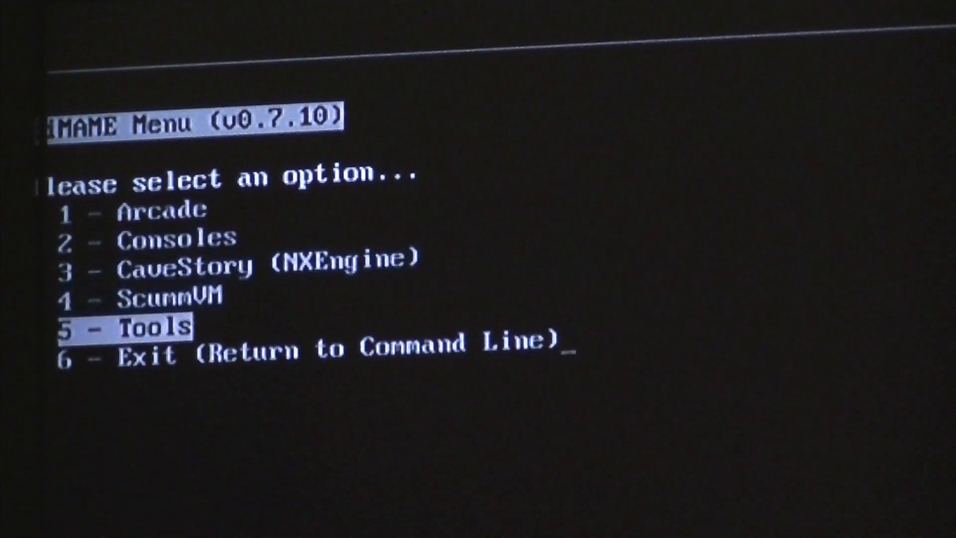
Step: Move through the PiMAME Menu v0.7.10 options with the arrow keys
{"action": "key", "text": "Down"}
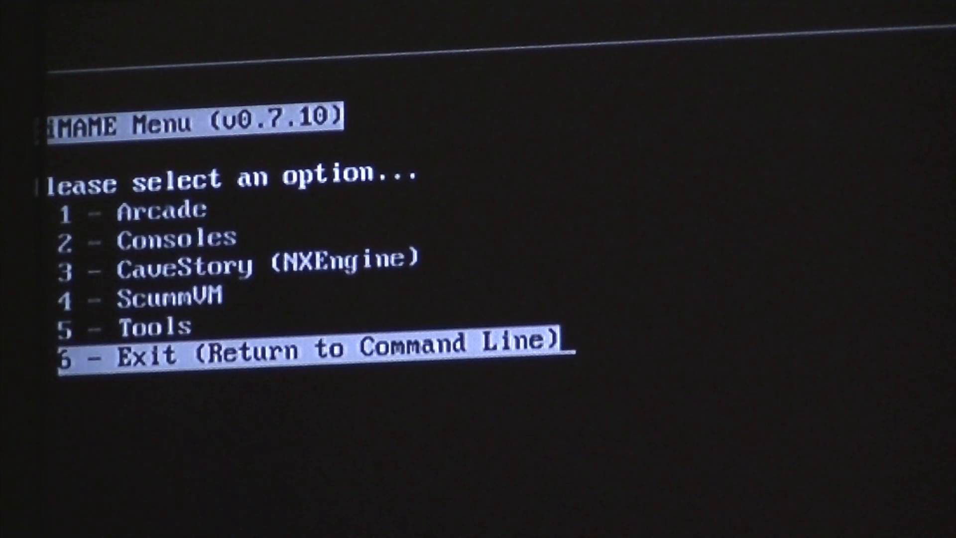
{"action": "key", "text": "Up"}
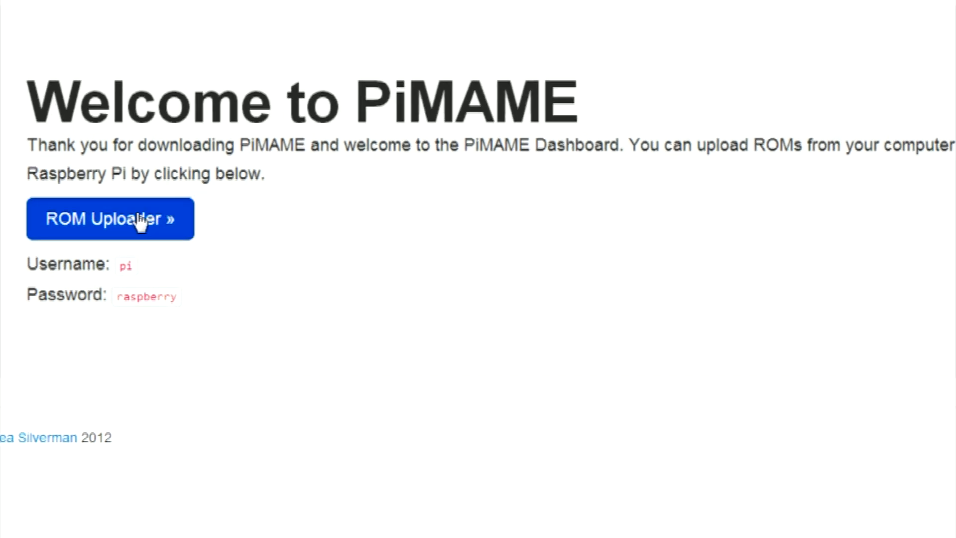
{"action": "left_click", "coordinate": [110, 219]}
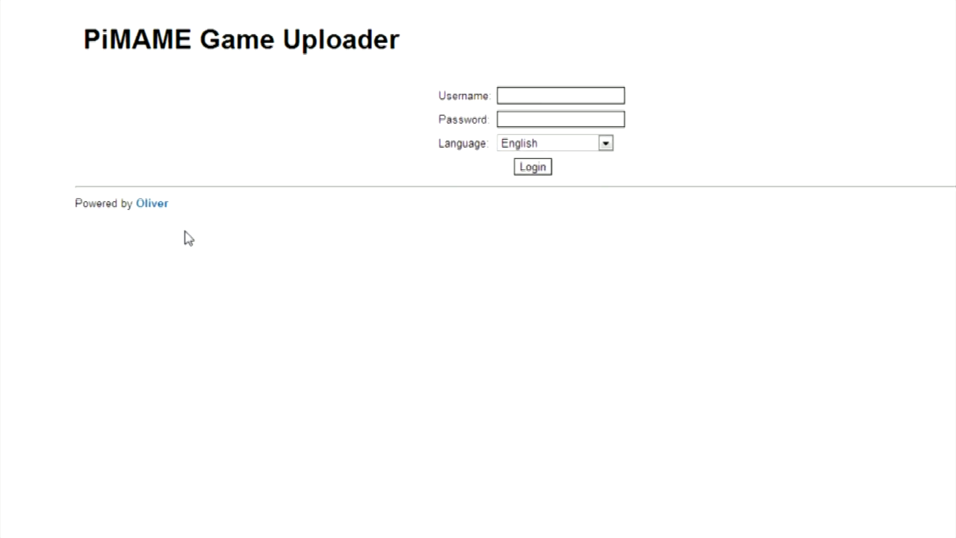
{"action": "type", "text": "pi"}
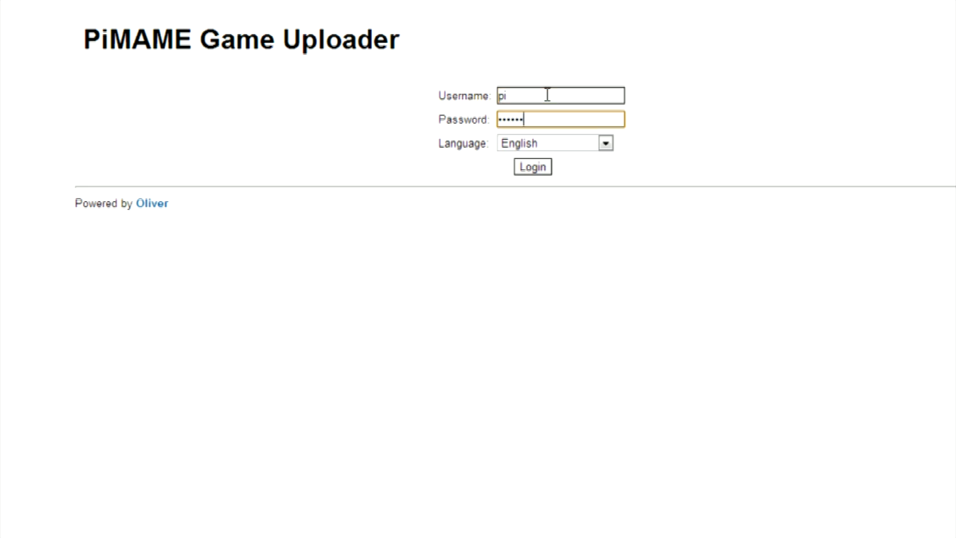
{"action": "left_click", "coordinate": [531, 166]}
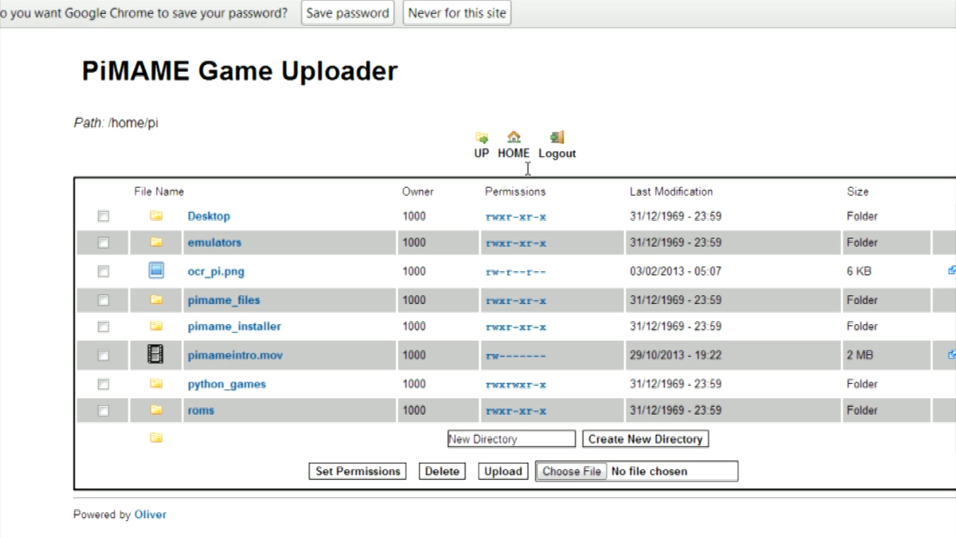
{"action": "mouse_move", "coordinate": [339, 422]}
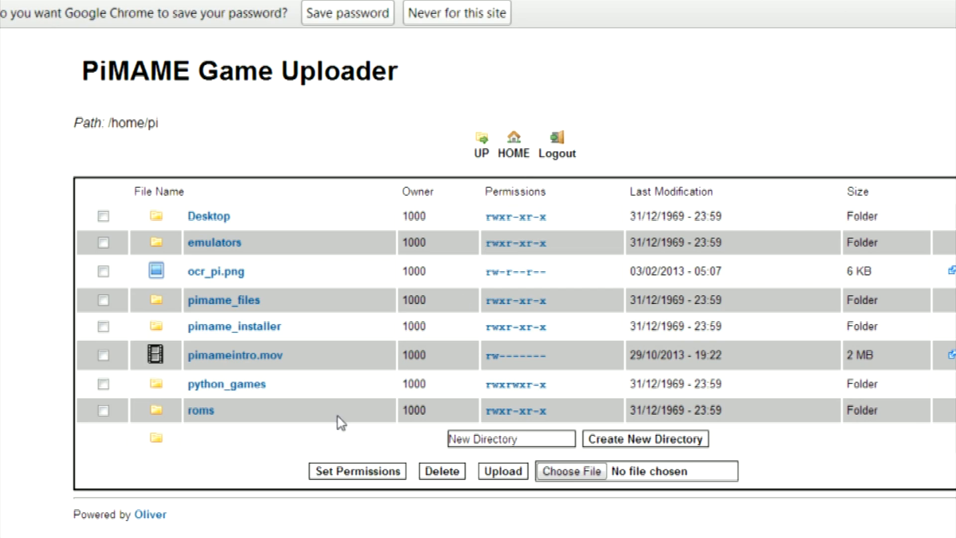
{"action": "mouse_move", "coordinate": [253, 411]}
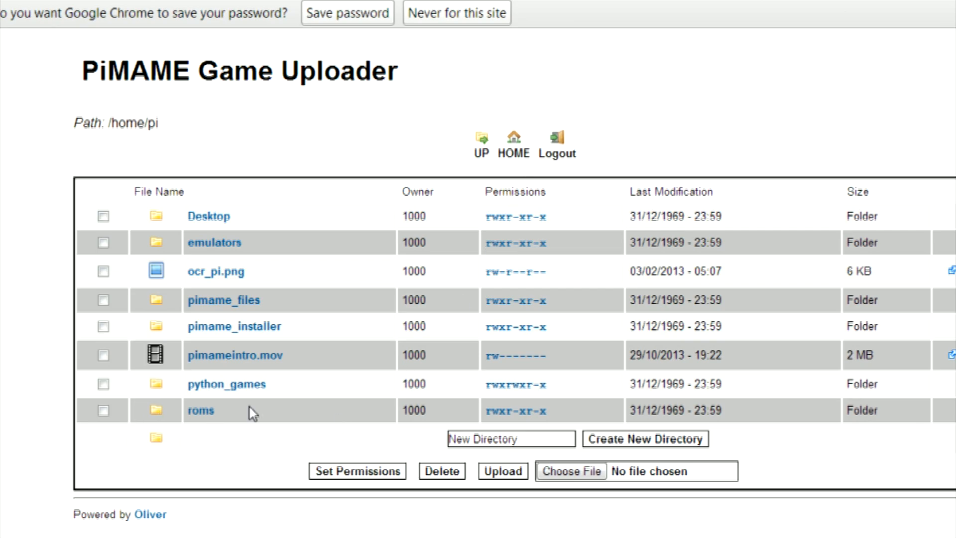